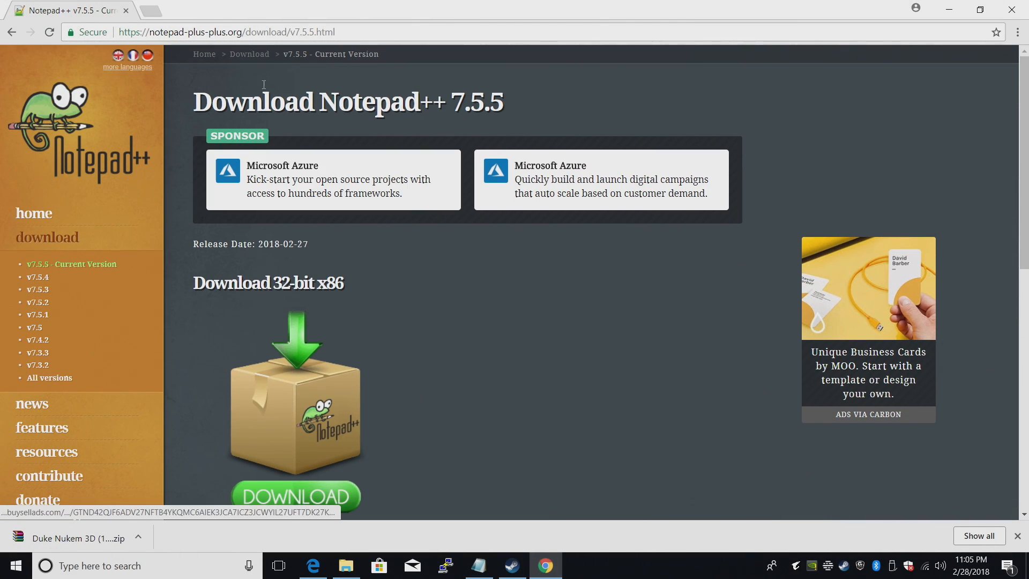
# Step: Open config.txt from the boot (G:) drive in Notepad++ and move File Explorer aside
pyautogui.scroll(-3)
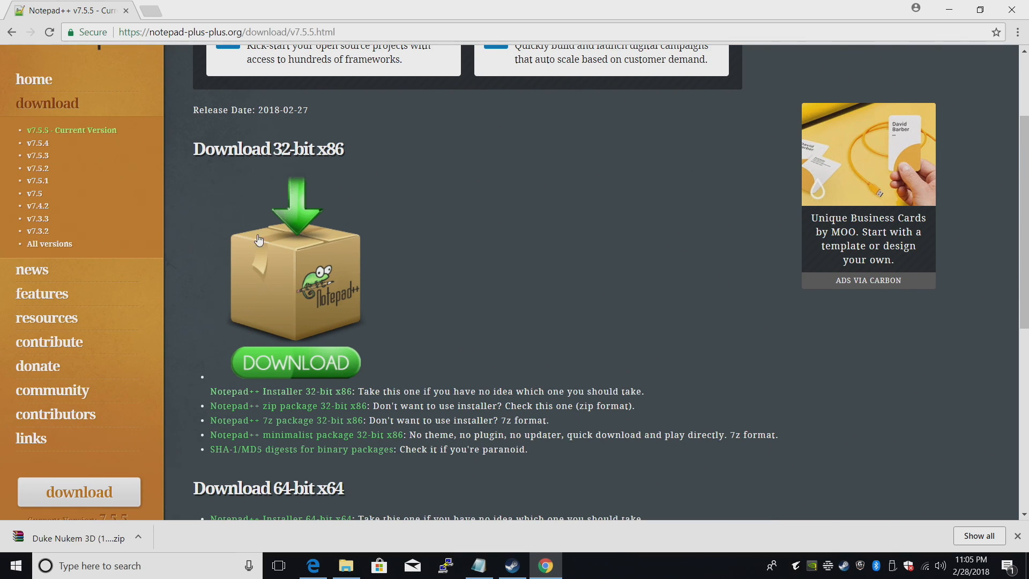
pyautogui.moveTo(521, 382)
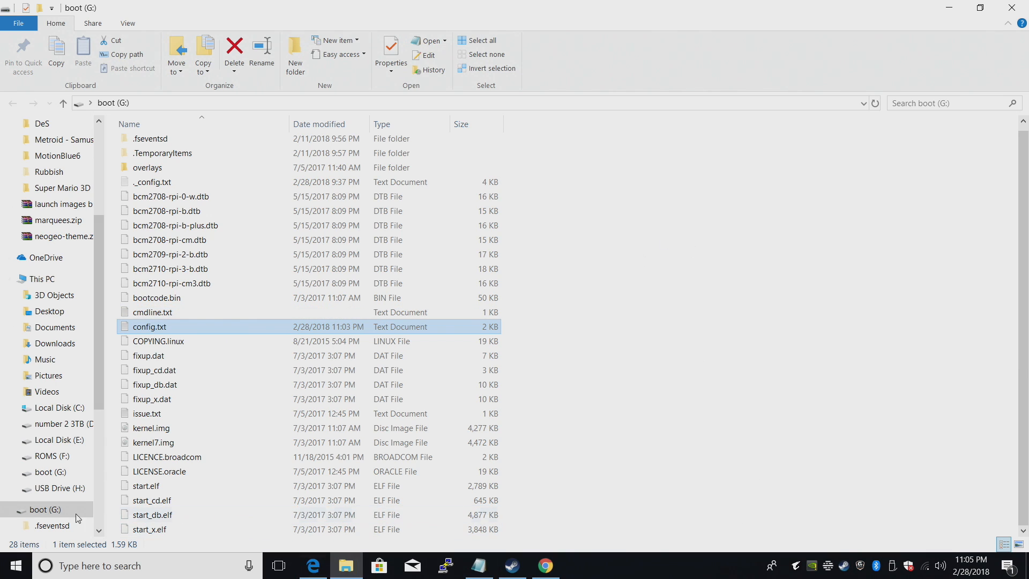
pyautogui.click(8, 509)
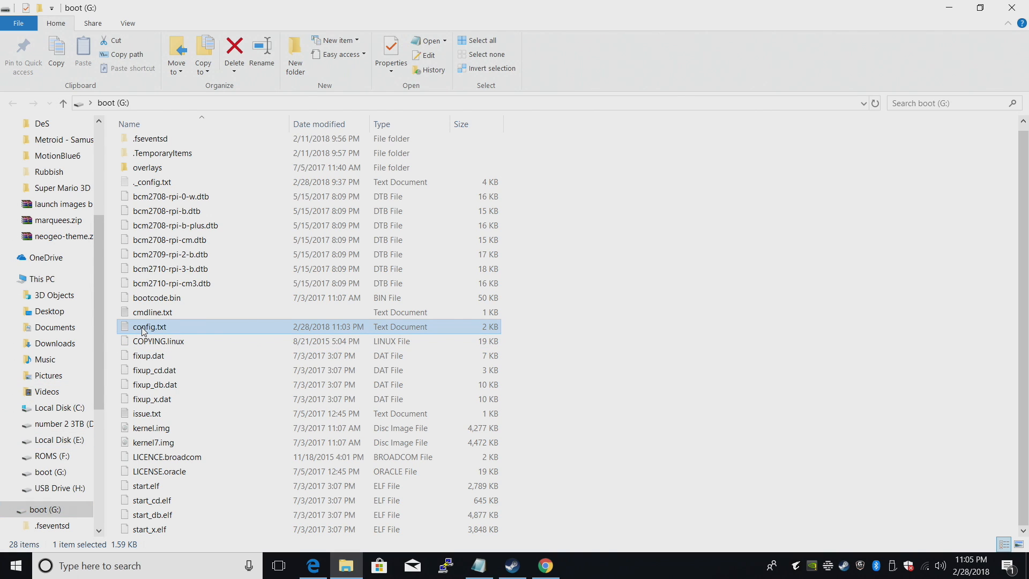
pyautogui.rightClick(149, 326)
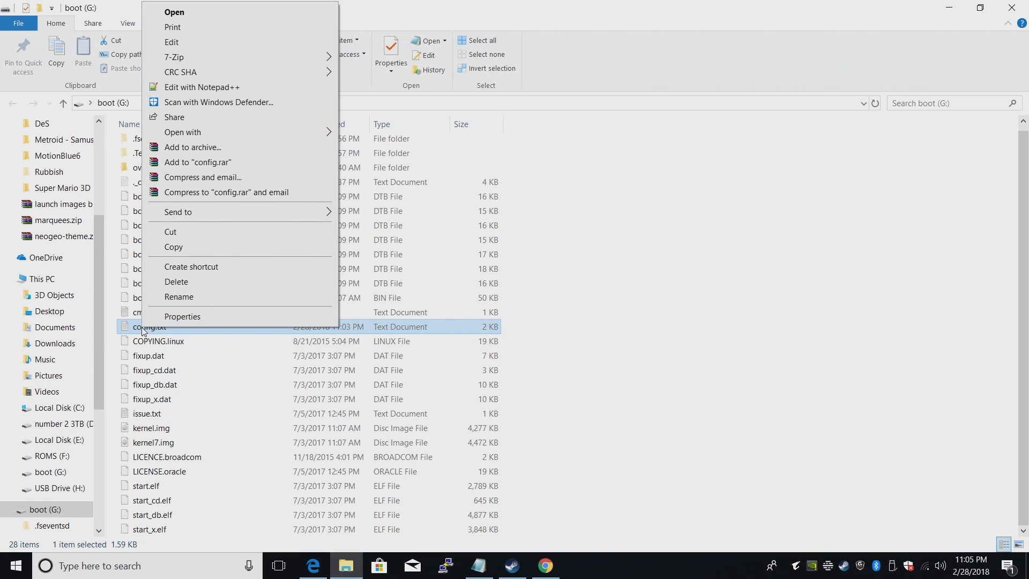
pyautogui.click(203, 87)
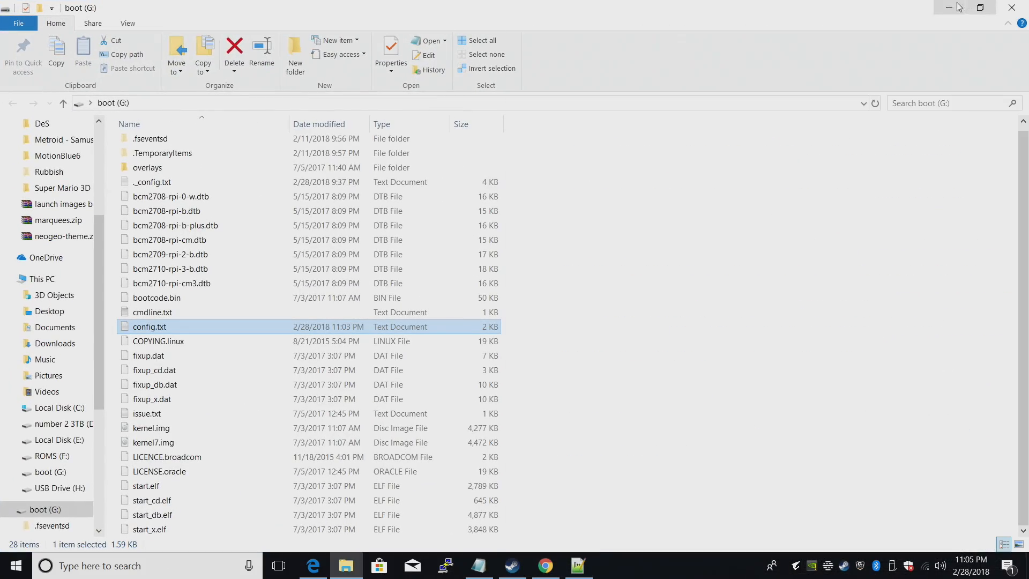
pyautogui.doubleClick(149, 325)
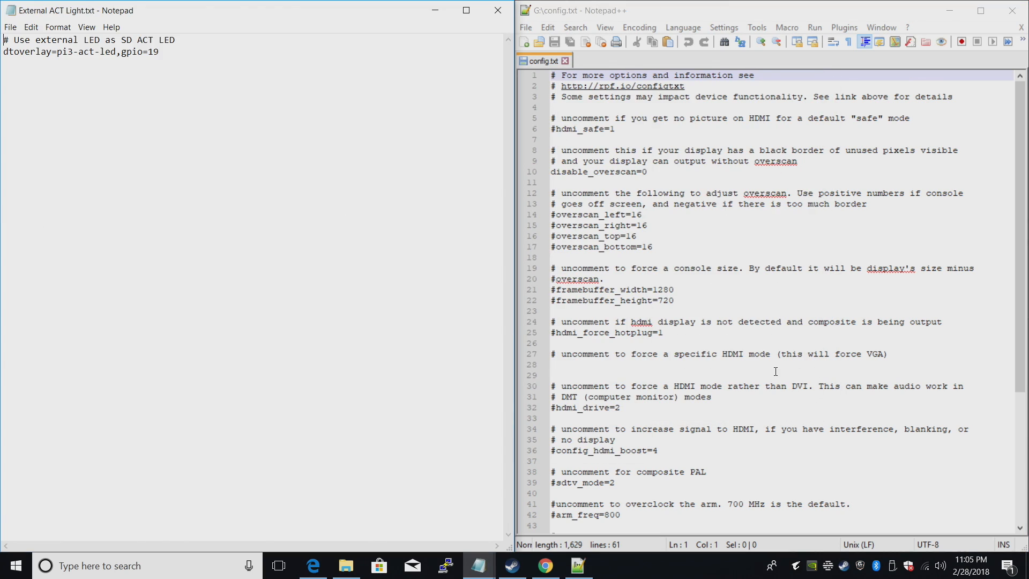
# Step: Append the external LED comment and dtoverlay=pi3-act-led,gpio=19 line to the end of config.txt
pyautogui.scroll(-3)
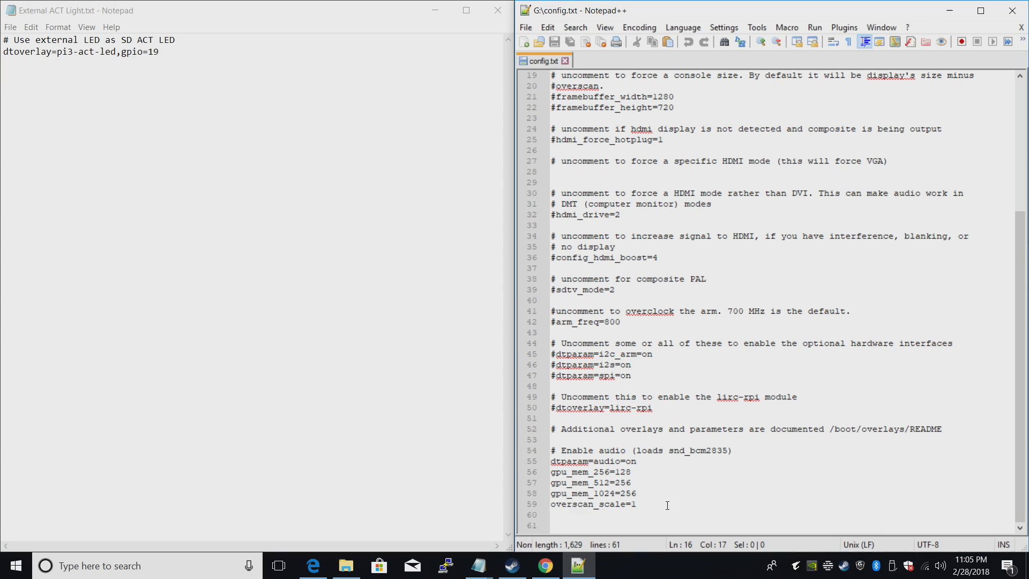
pyautogui.press('enter')
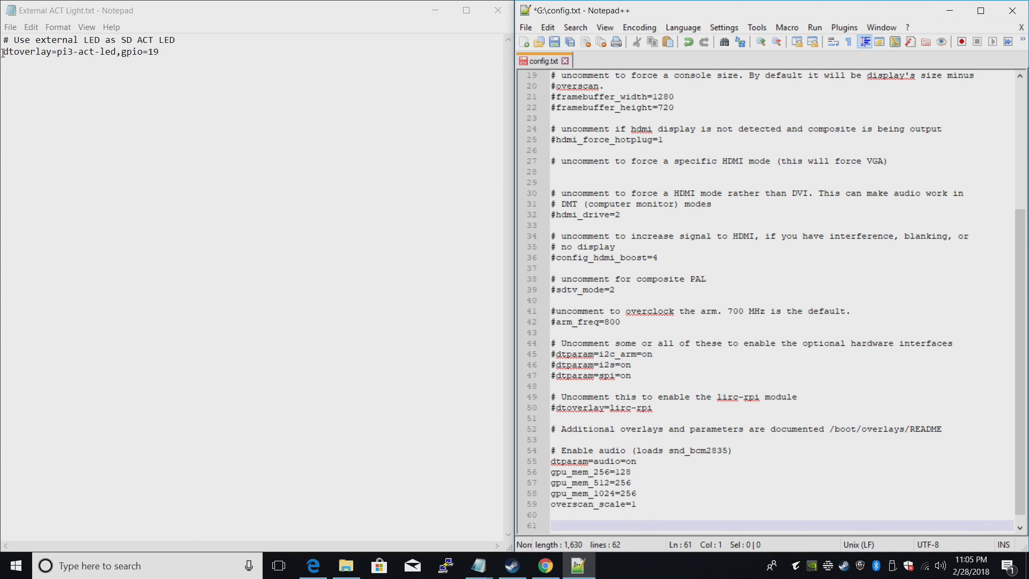
pyautogui.tripleClick(78, 51)
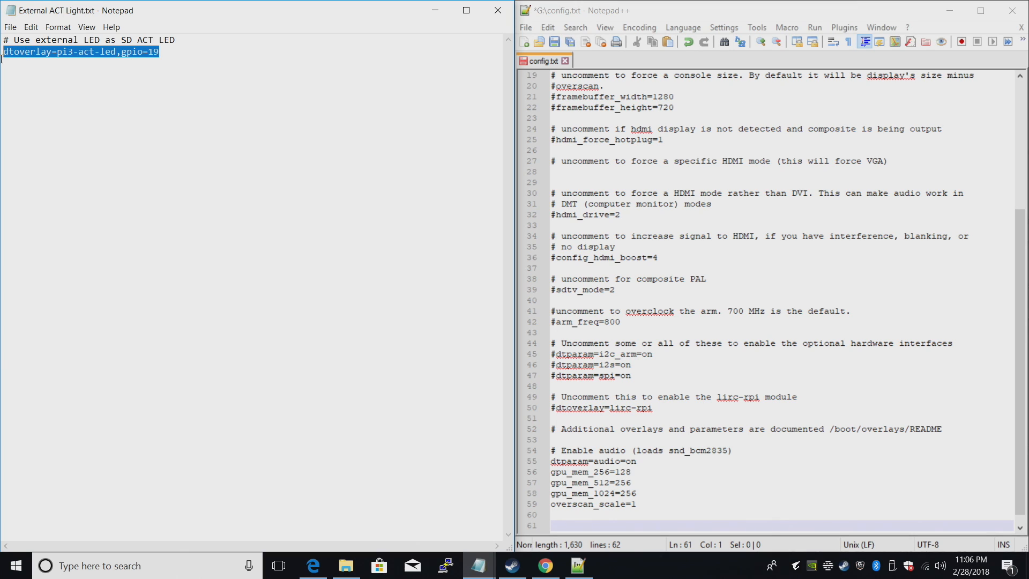
pyautogui.rightClick(78, 52)
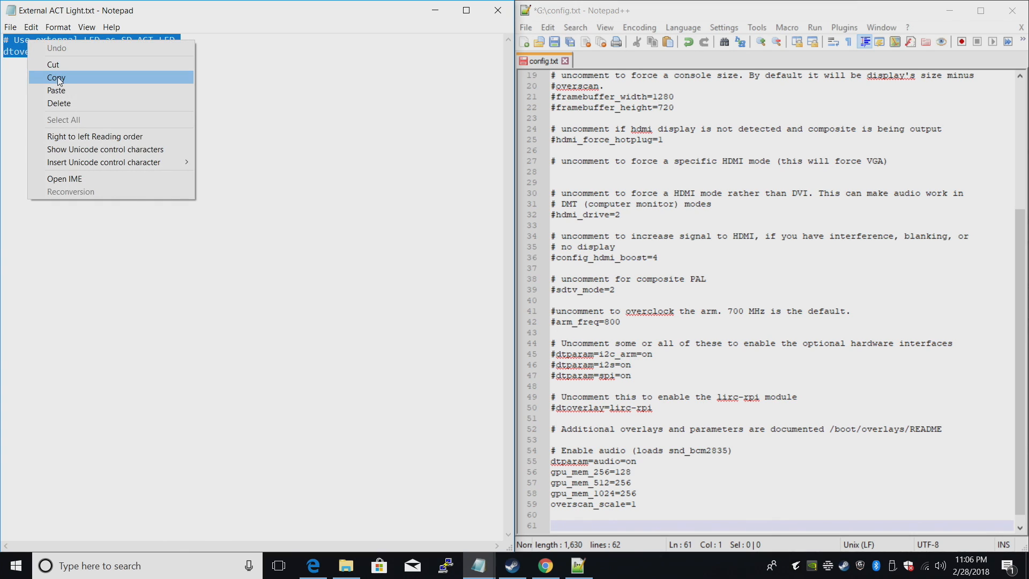
pyautogui.rightClick(566, 528)
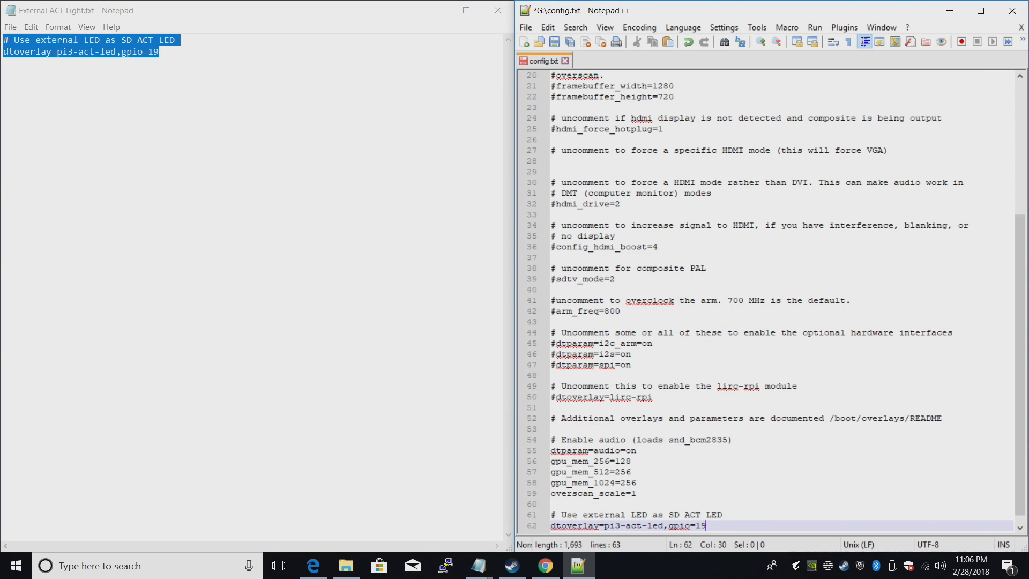
pyautogui.click(525, 27)
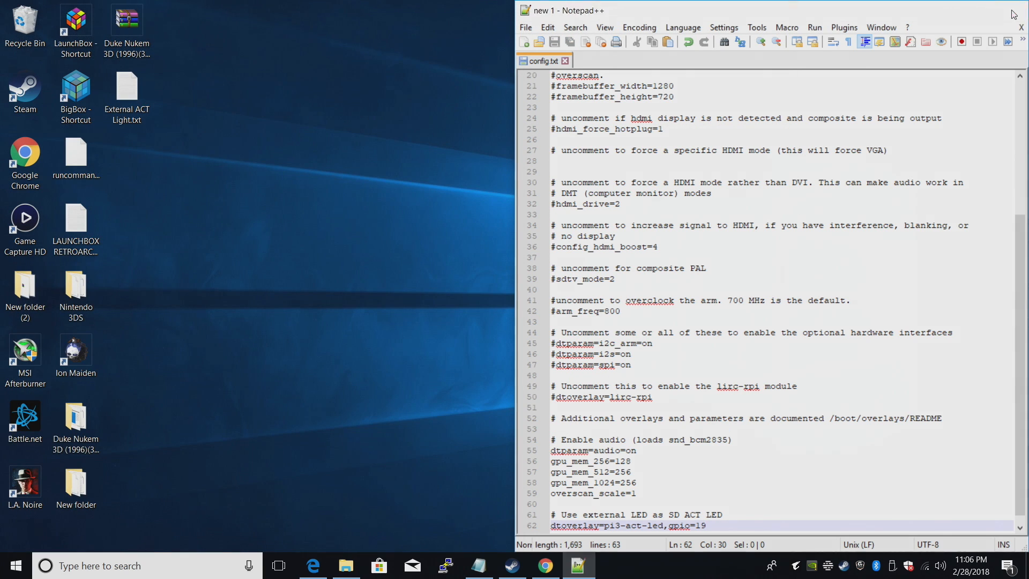
# Step: Close Notepad++ with the edited config.txt
pyautogui.click(998, 11)
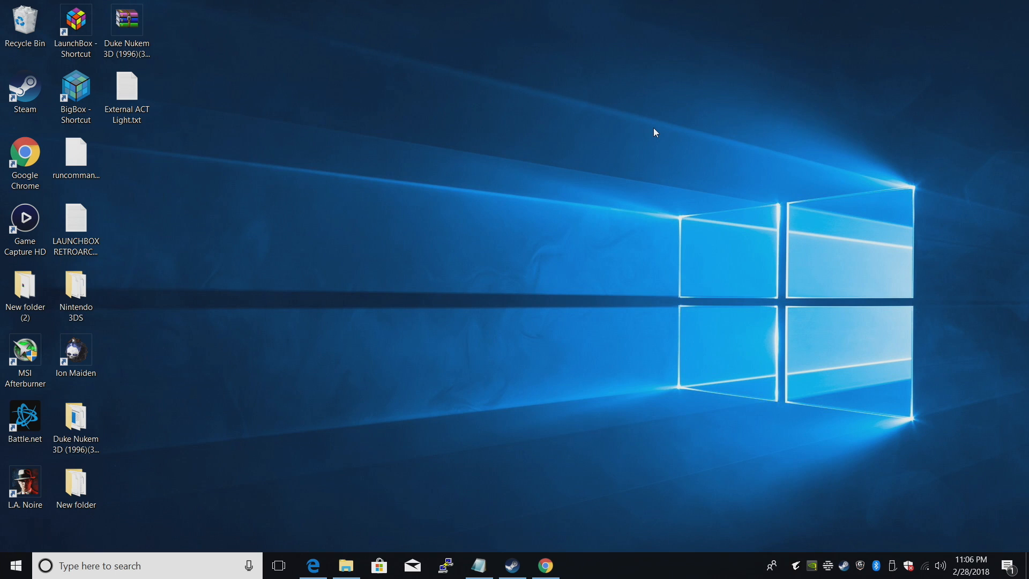